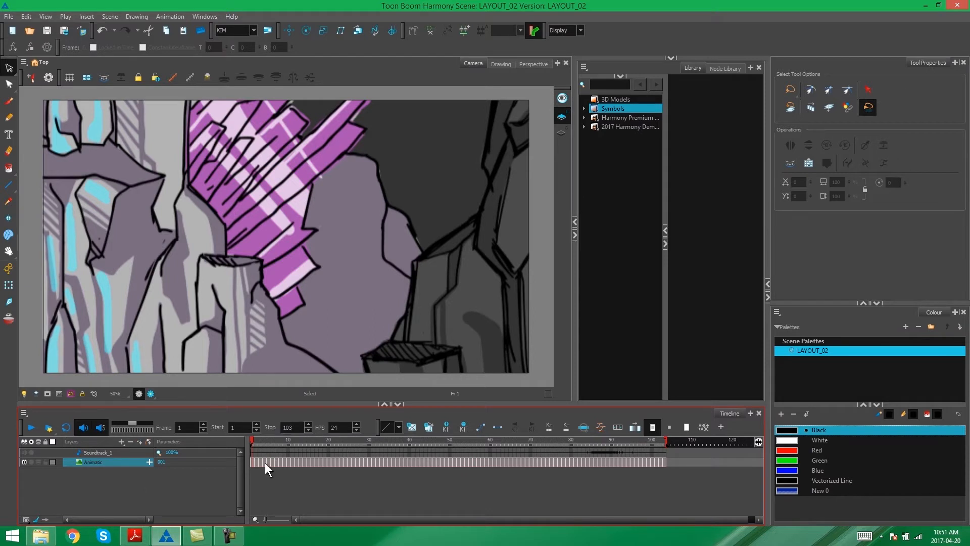
mouse_move(525, 465)
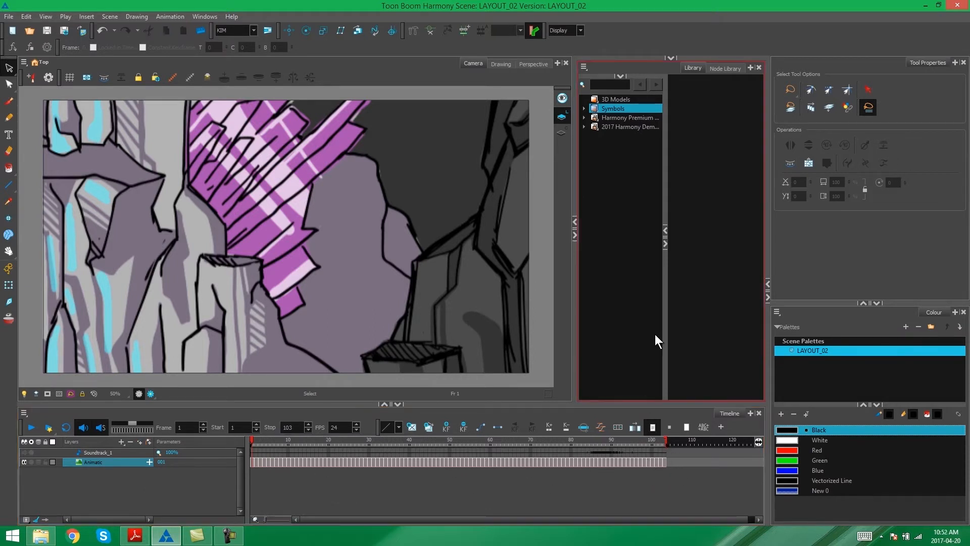
Start importing a movie into the scene, then cancel the import
click(9, 16)
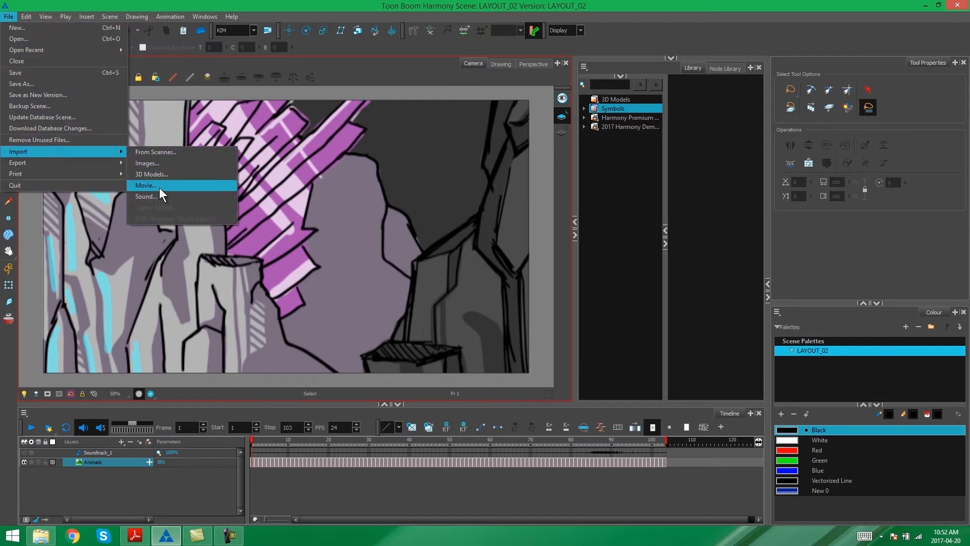
click(146, 184)
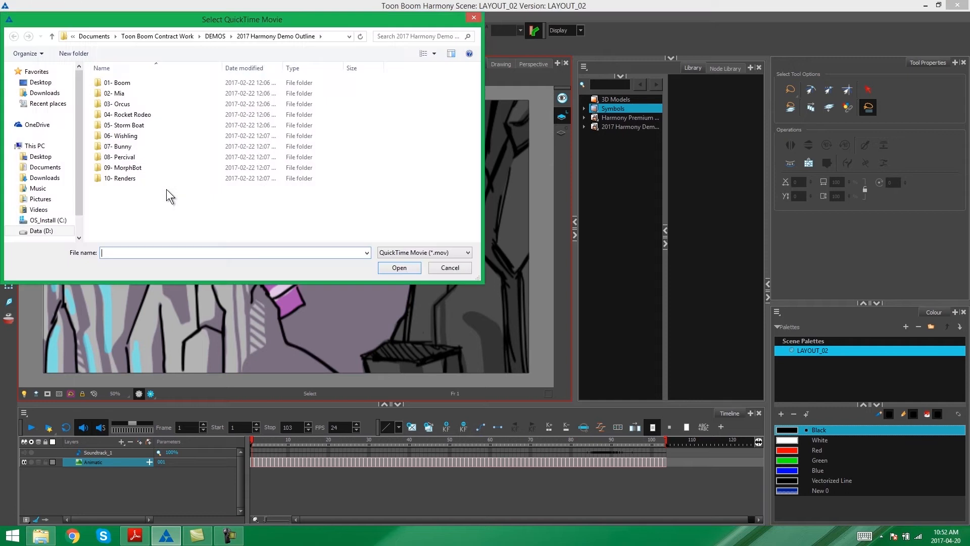
mouse_move(432, 260)
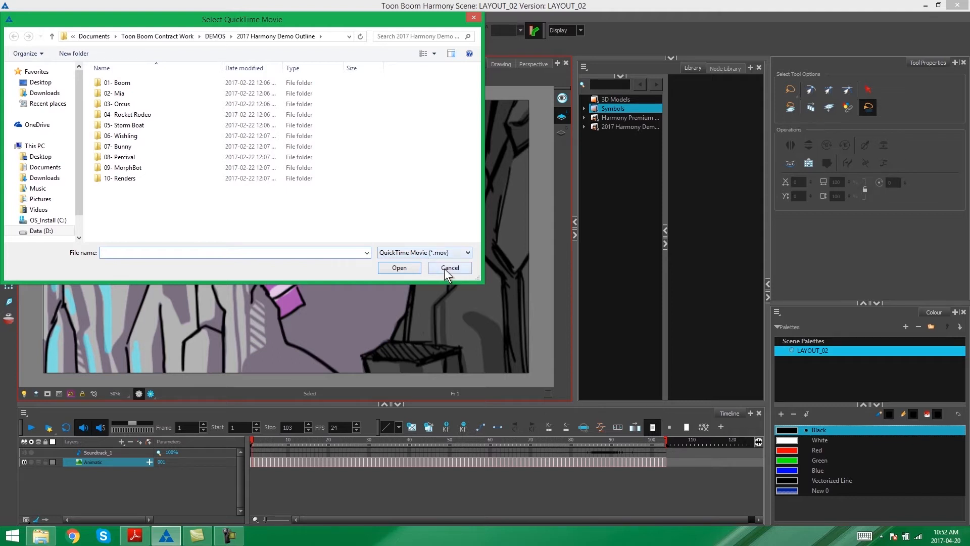
click(449, 267)
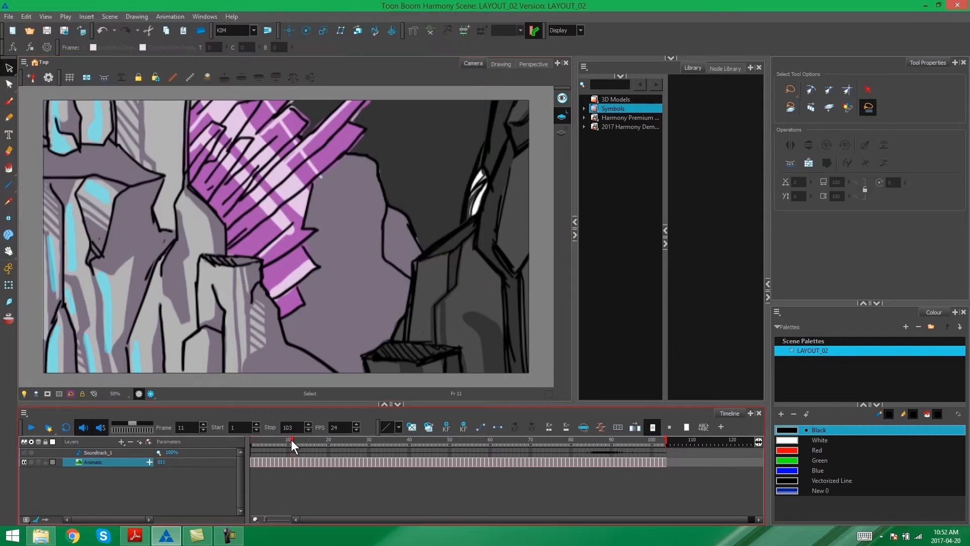
Scrub through the animatic frames, from frame 11 to the character shots and back
click(374, 439)
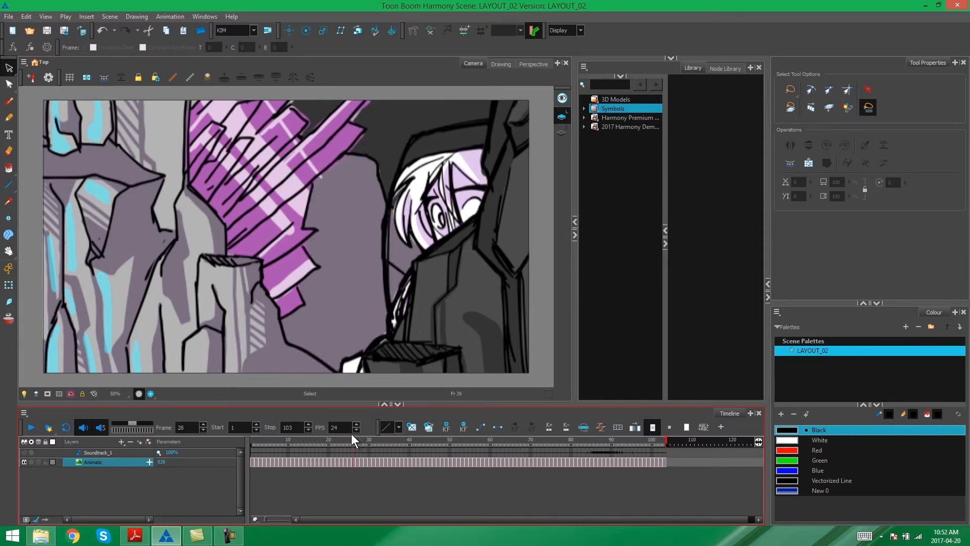
click(450, 439)
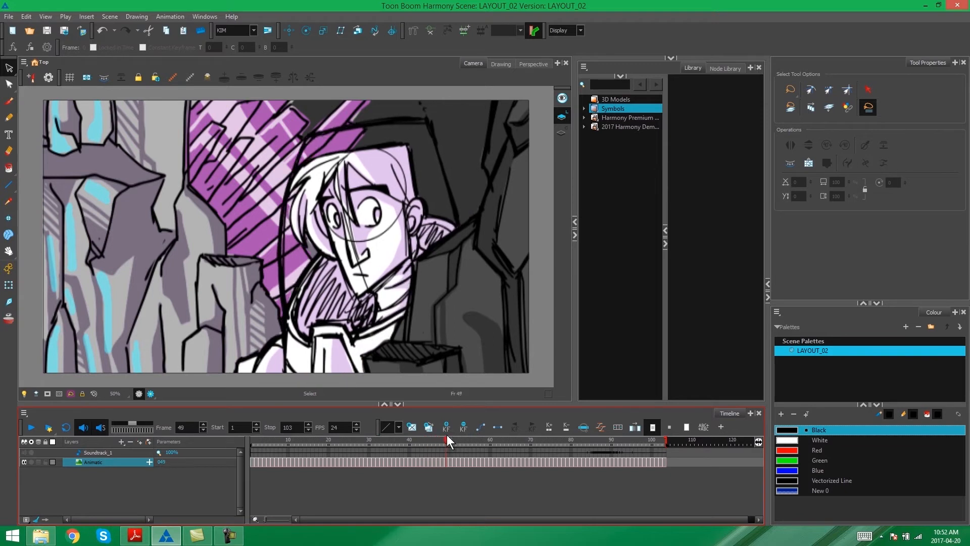
drag(448, 441, 457, 441)
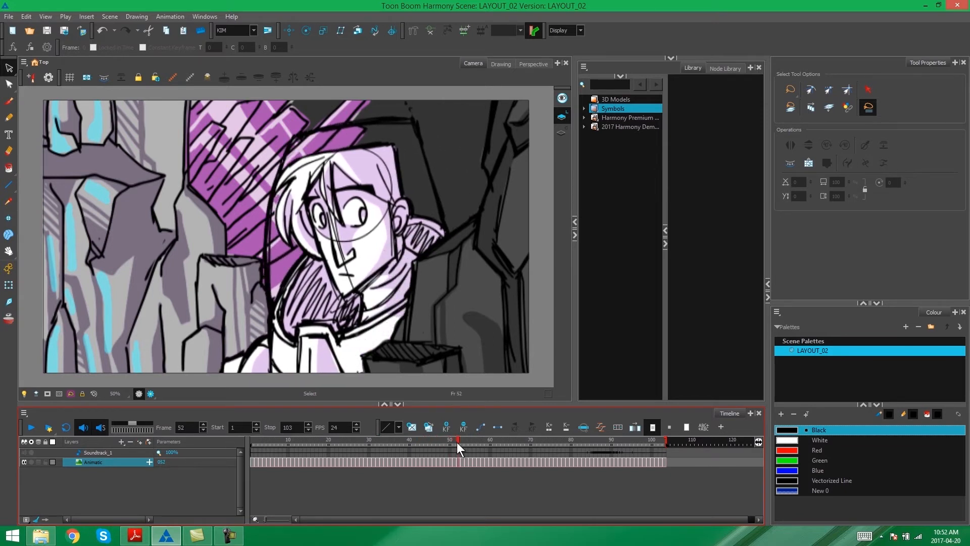
drag(457, 446, 540, 446)
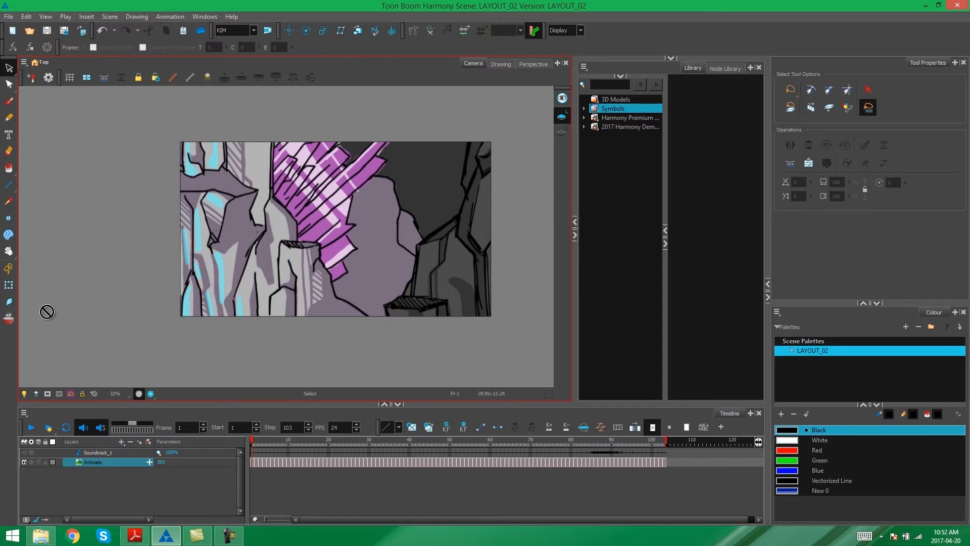
mouse_move(331, 118)
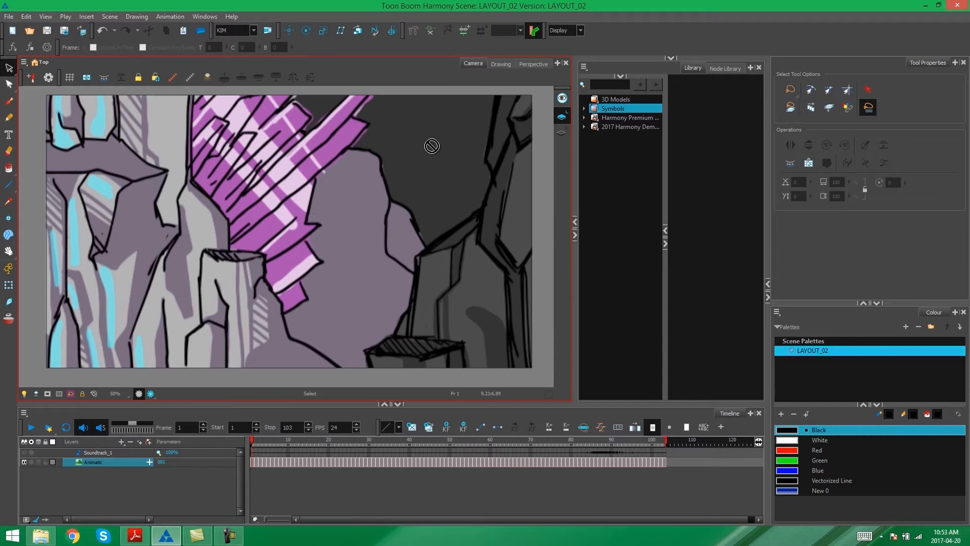
mouse_move(376, 217)
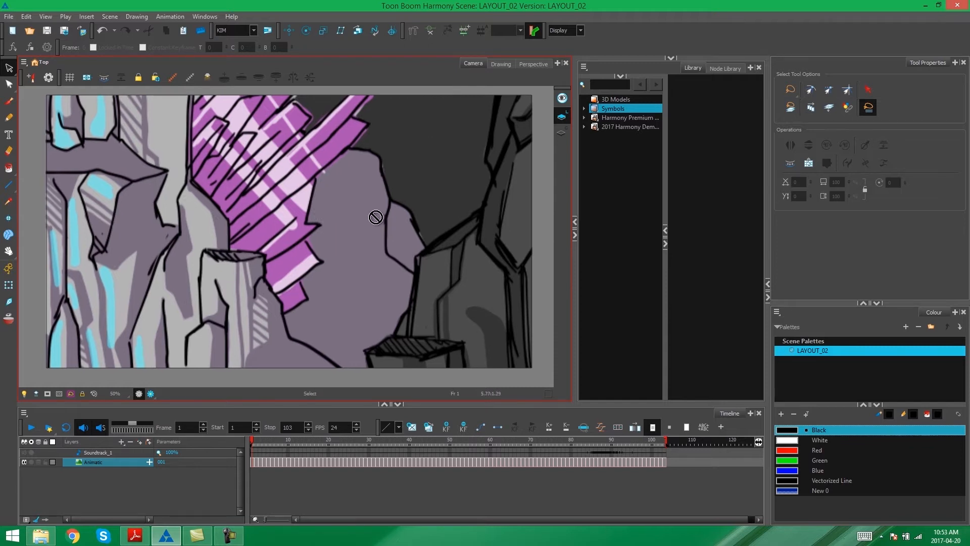
mouse_move(356, 109)
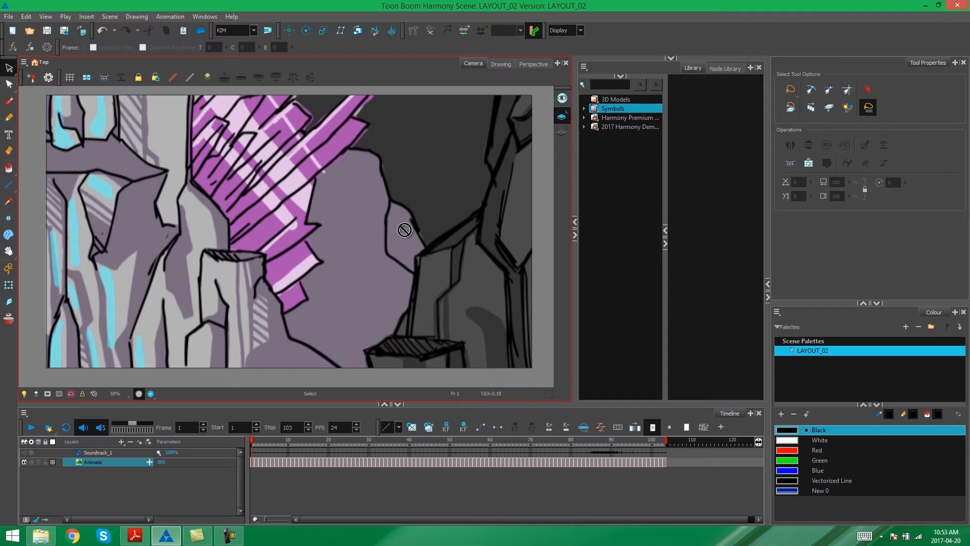
mouse_move(548, 117)
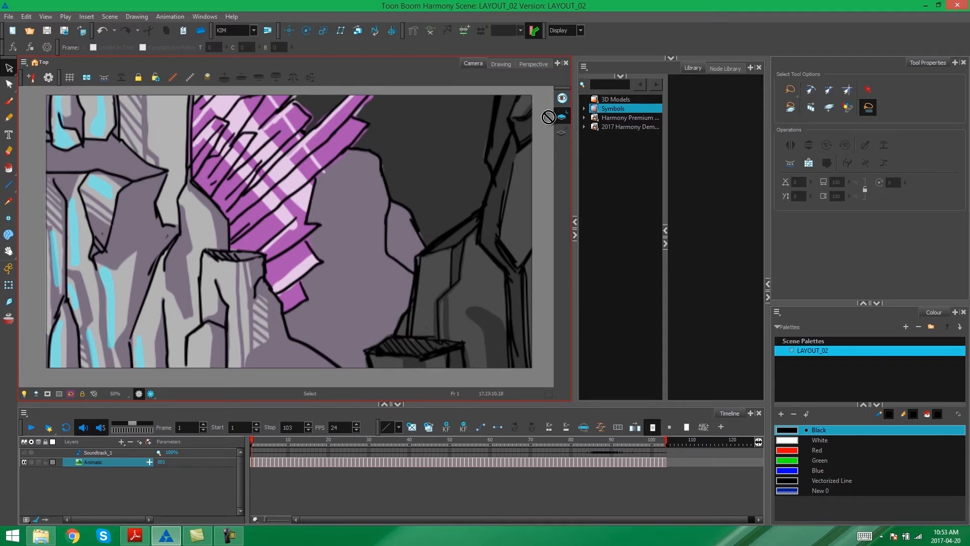
mouse_move(409, 240)
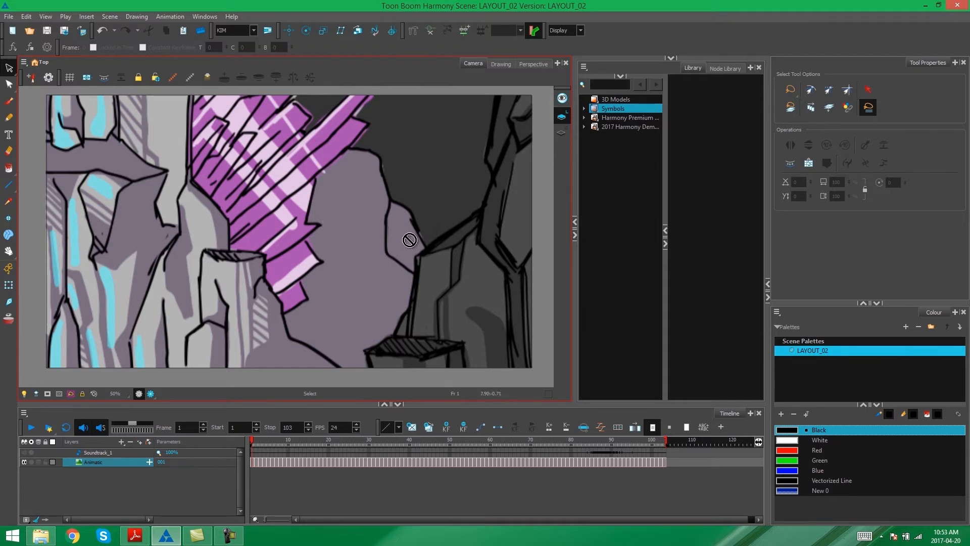
mouse_move(495, 140)
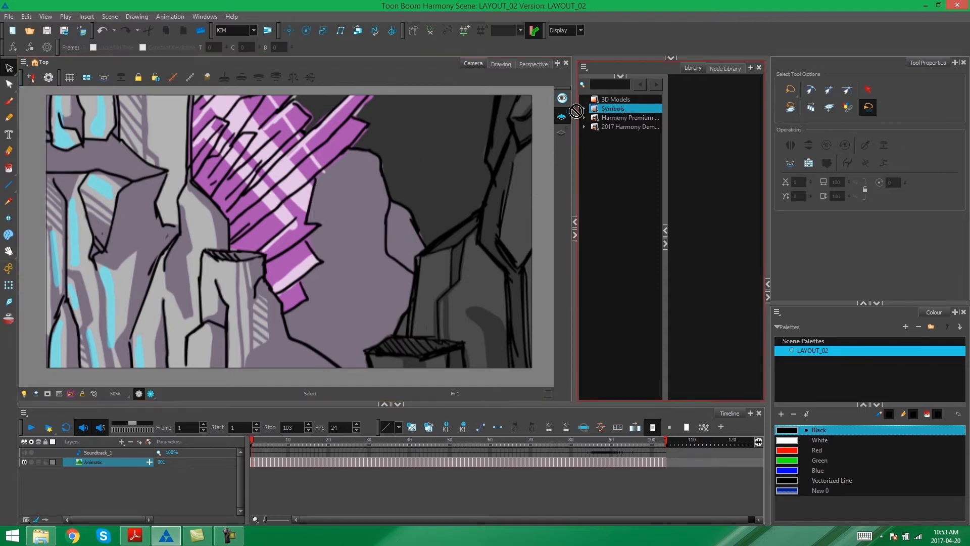
Add the Model view from the Windows menu and enlarge its docked panel
click(204, 17)
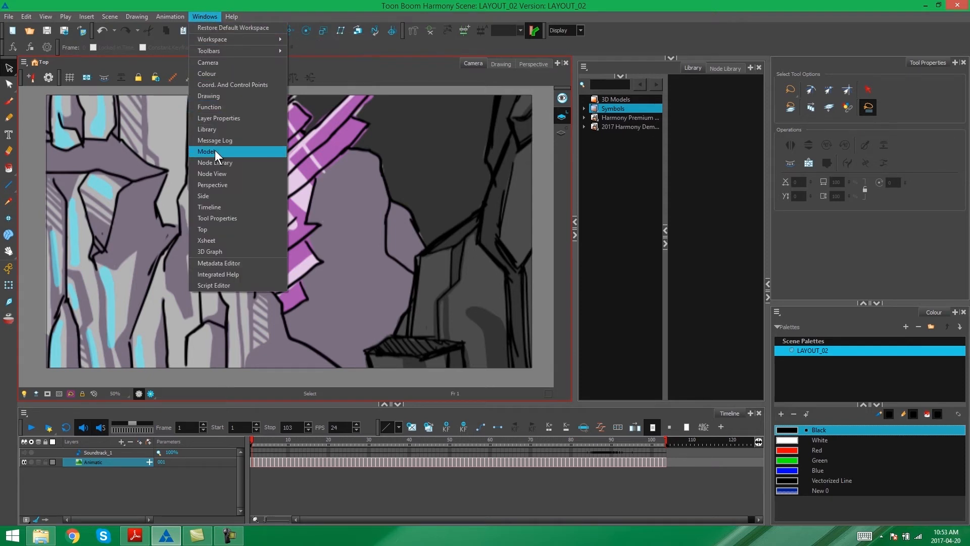
click(207, 151)
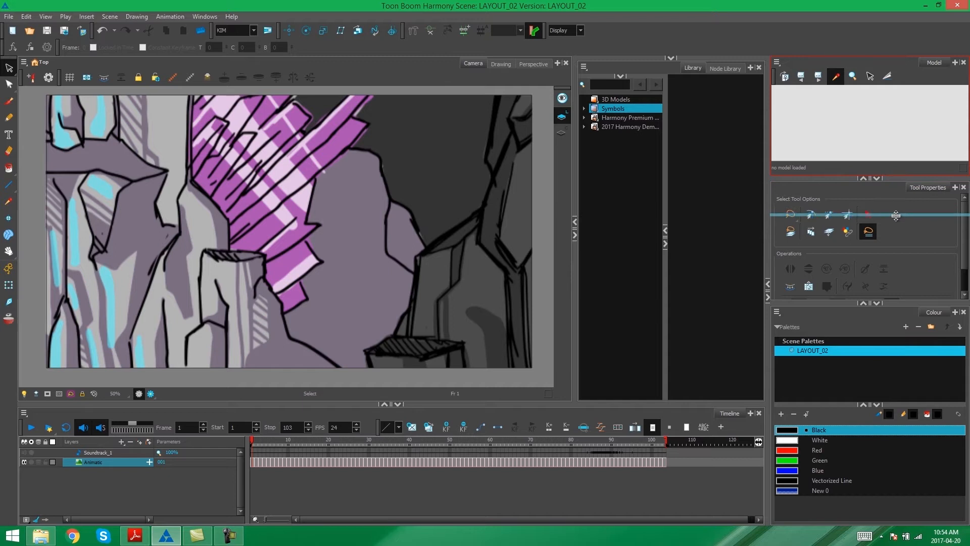
drag(896, 215, 895, 223)
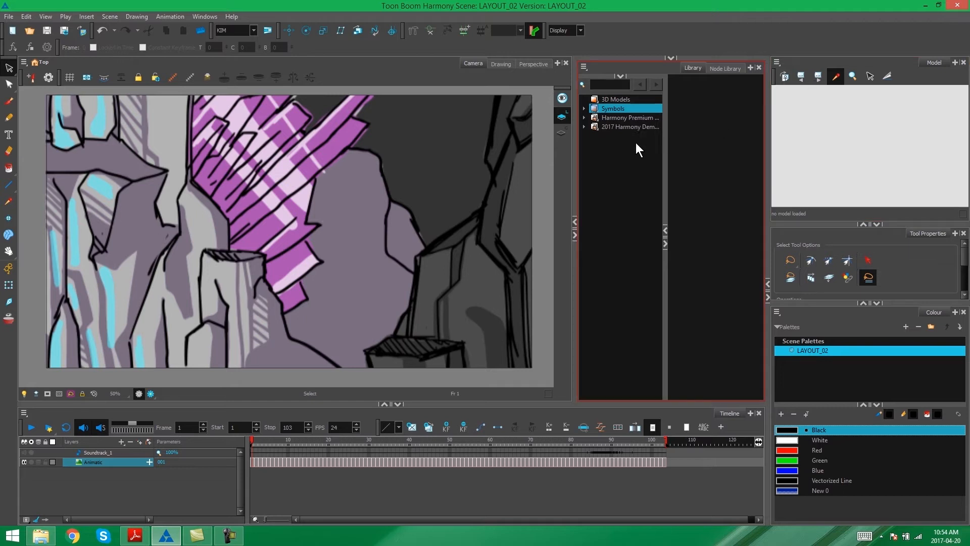
Browse Harmony Premium > Production > Backgrounds and load Location_Design_02 into the Model view
click(629, 118)
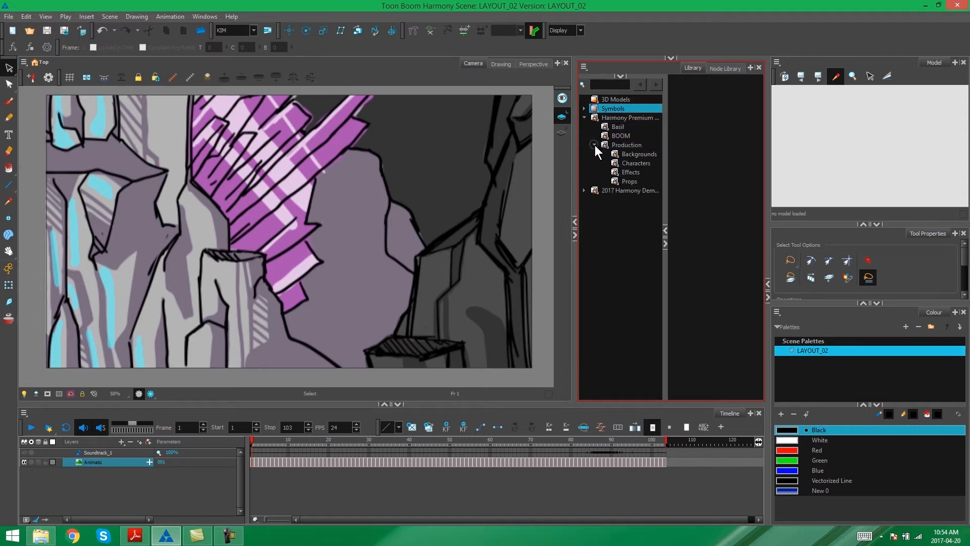
click(638, 154)
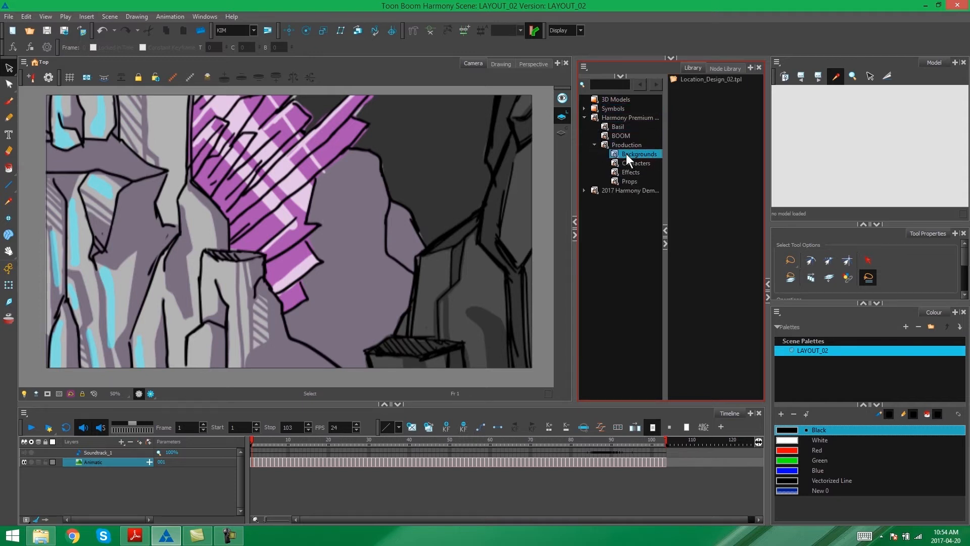
click(711, 79)
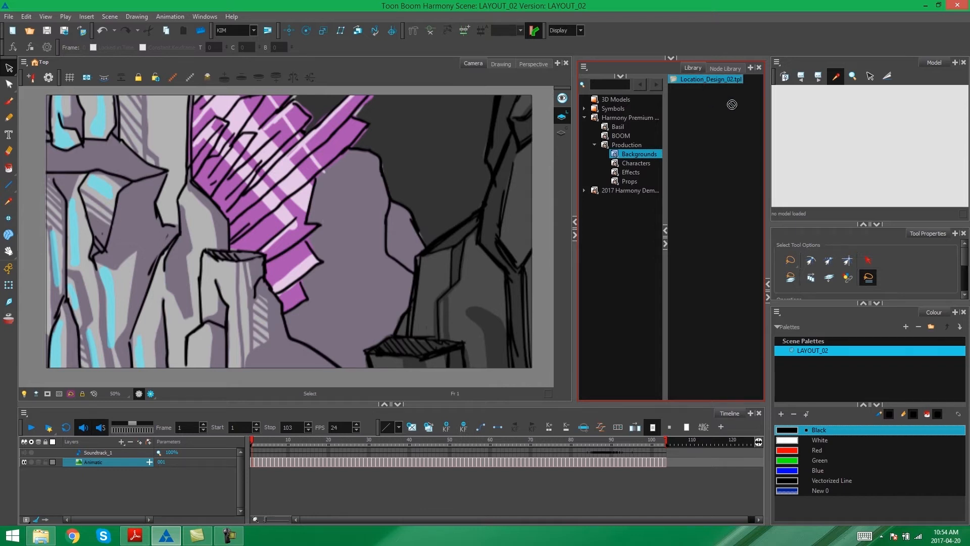
click(709, 79)
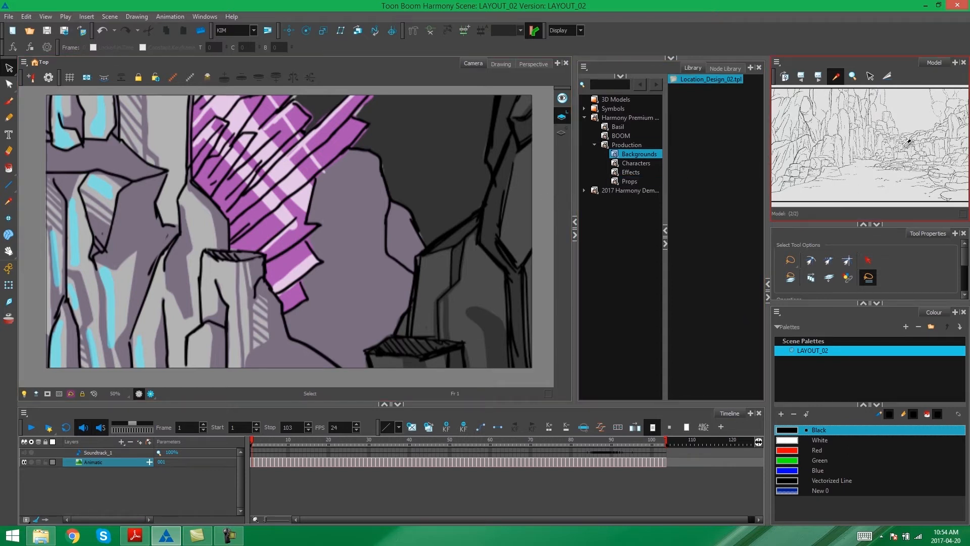
mouse_move(777, 286)
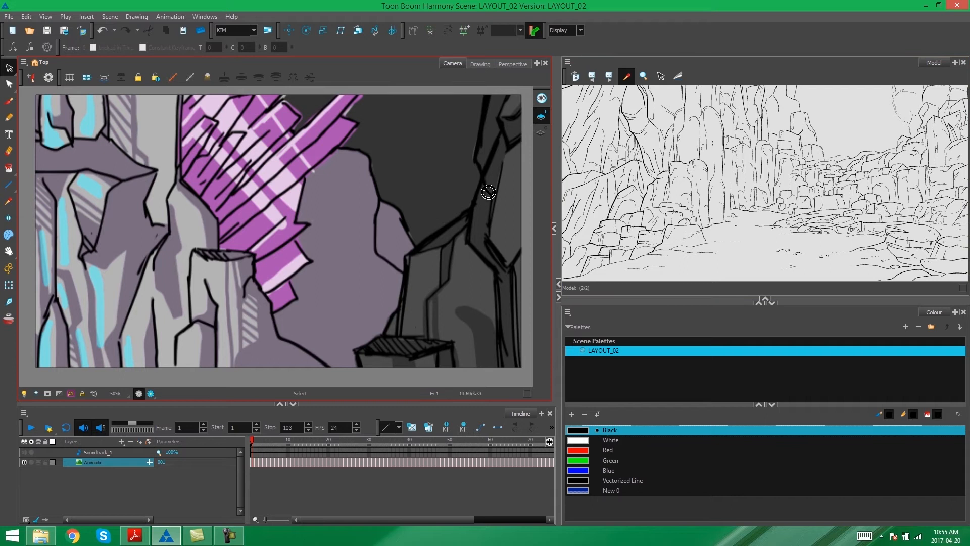
mouse_move(400, 315)
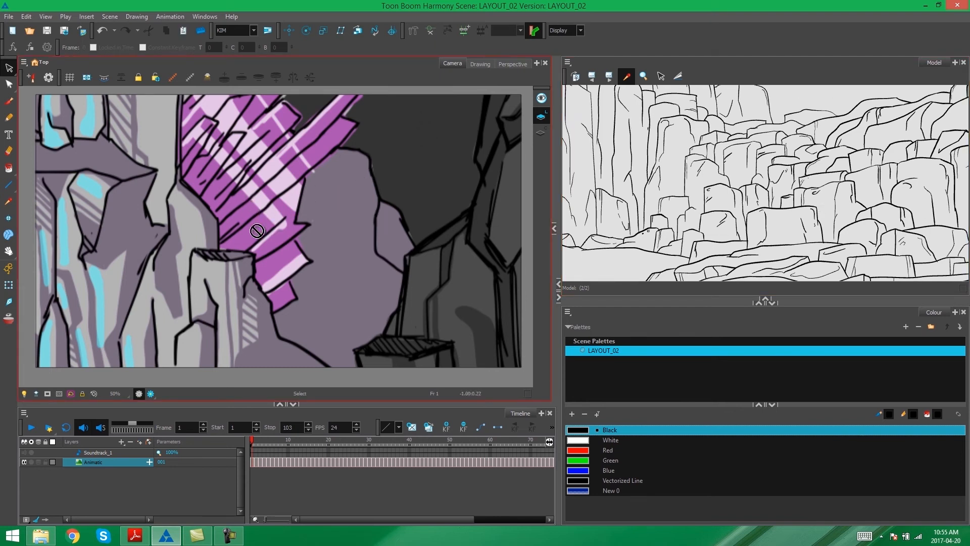
mouse_move(267, 192)
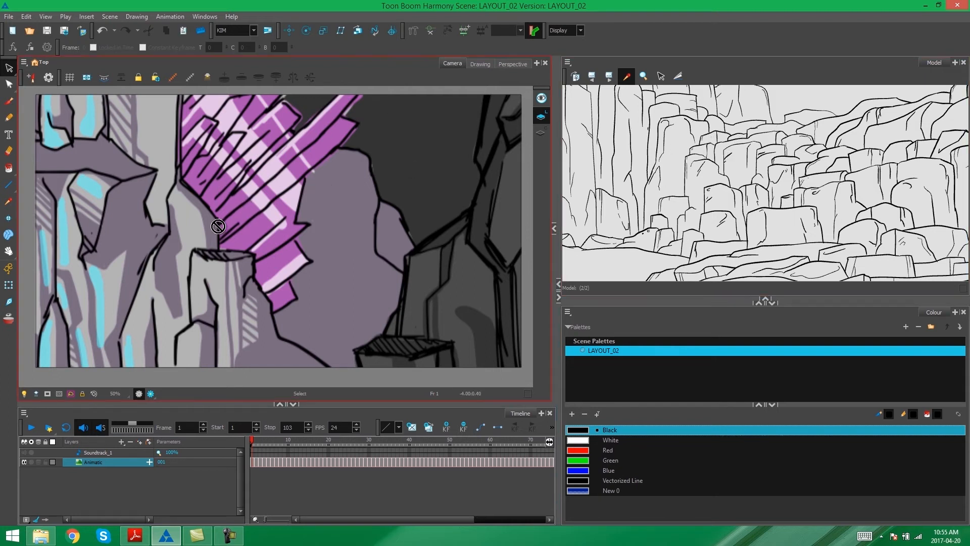
Scroll down three notches to zoom the view
scroll(down, 3)
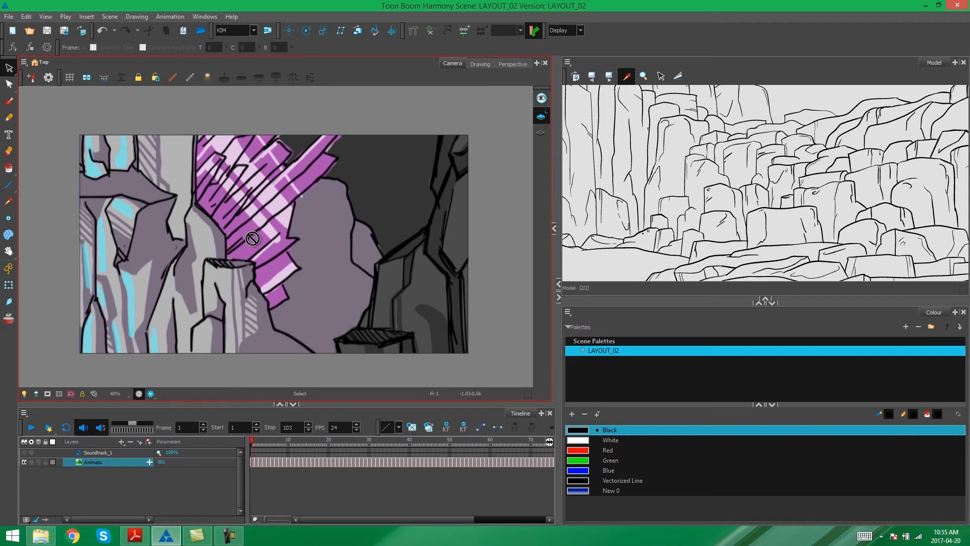
mouse_move(161, 330)
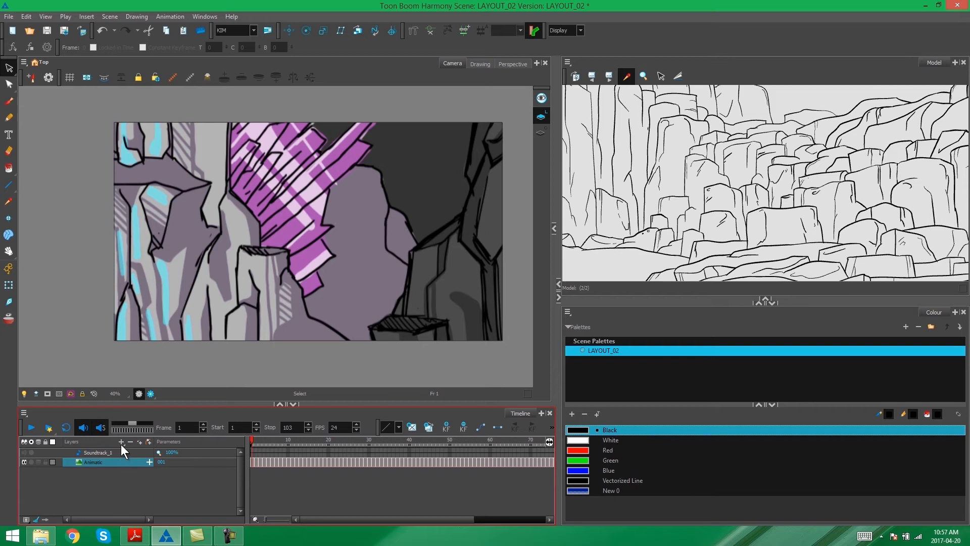
mouse_move(126, 451)
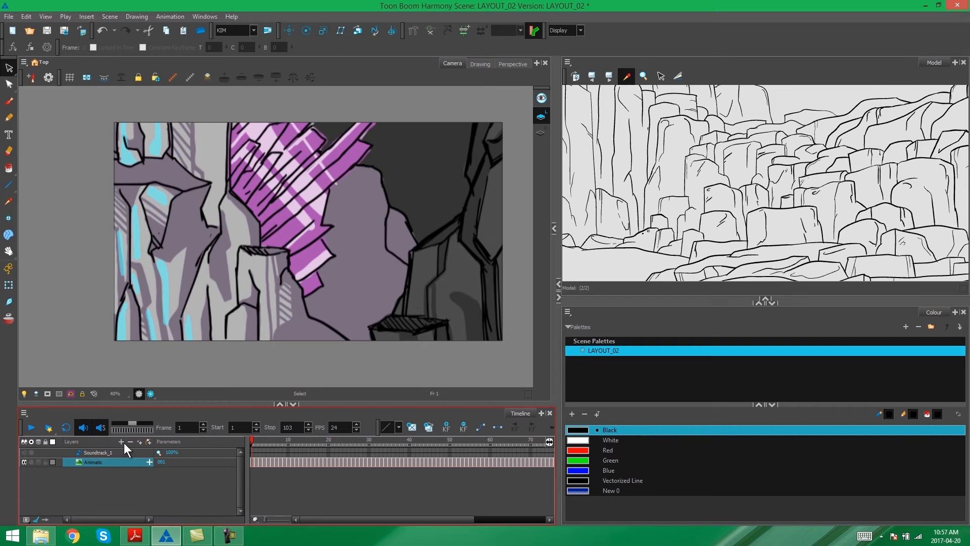
Add a bitmap drawing layer named Rough_1
click(121, 442)
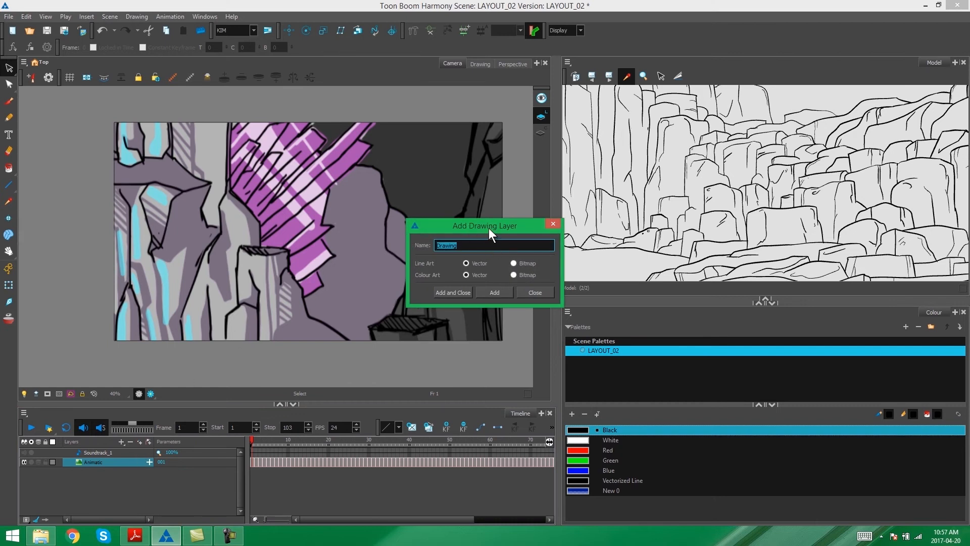
drag(484, 225, 432, 183)
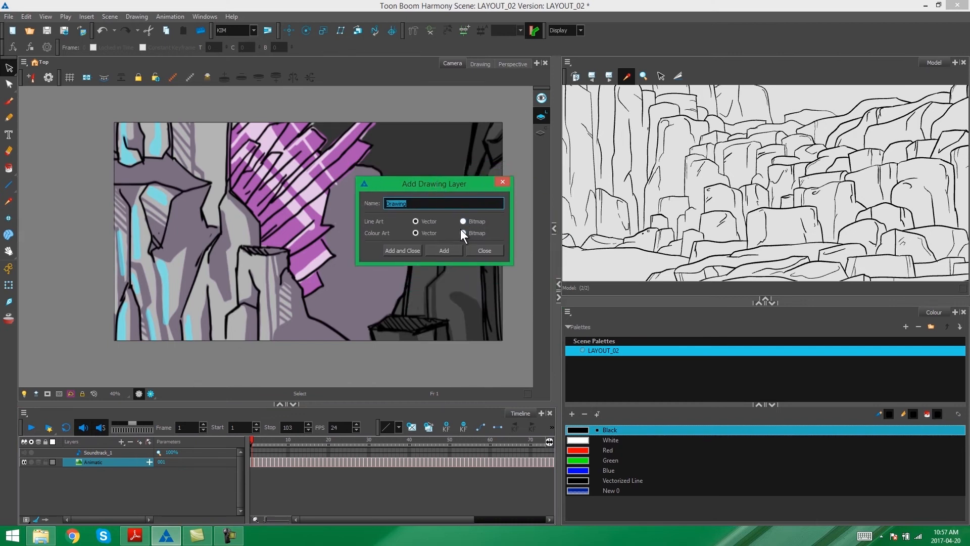
click(462, 234)
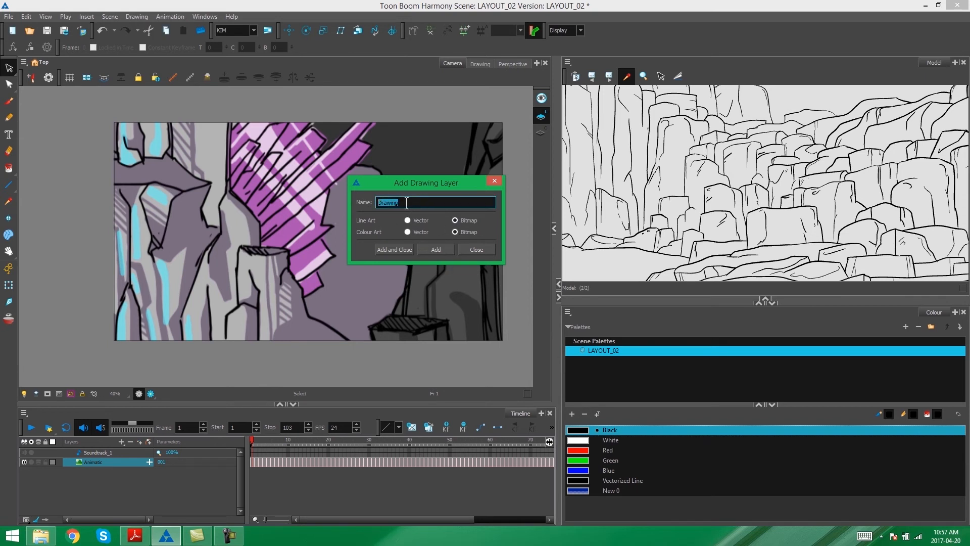
text(Rough_1)
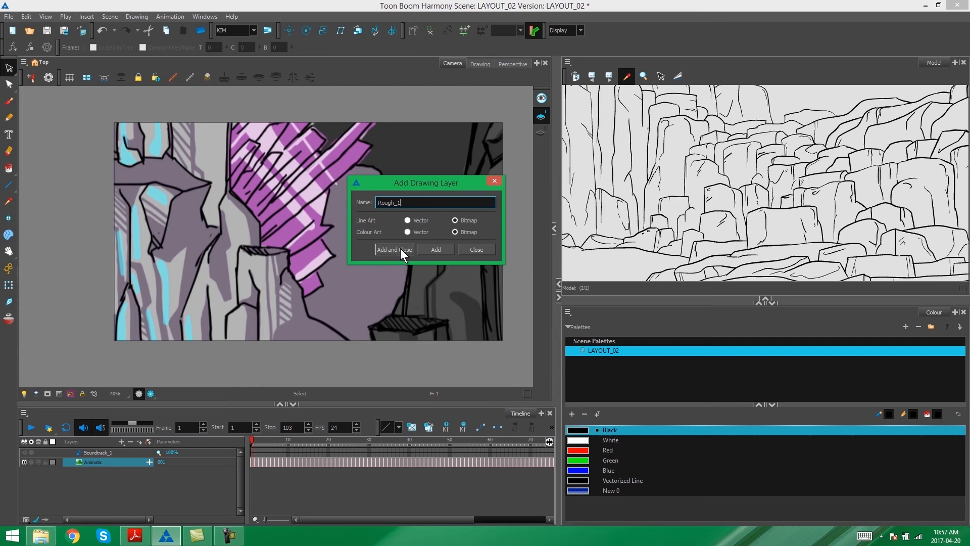
click(393, 250)
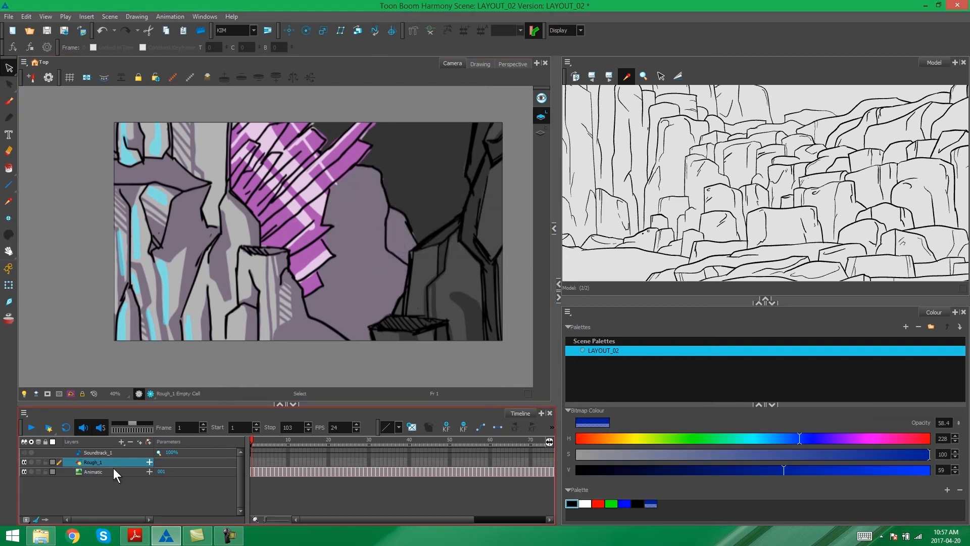
Add a second bitmap drawing layer named Rough_2
click(122, 441)
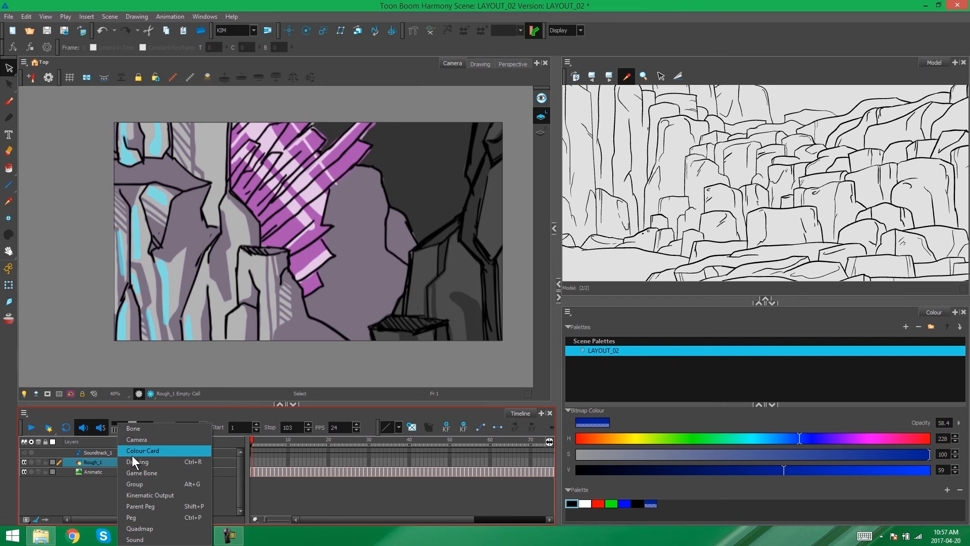
click(137, 461)
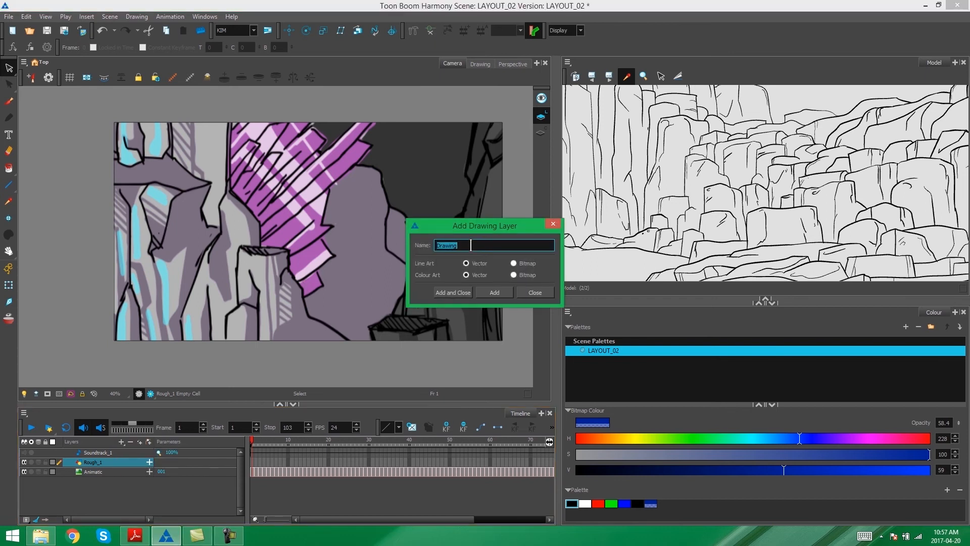
text(Rough_2)
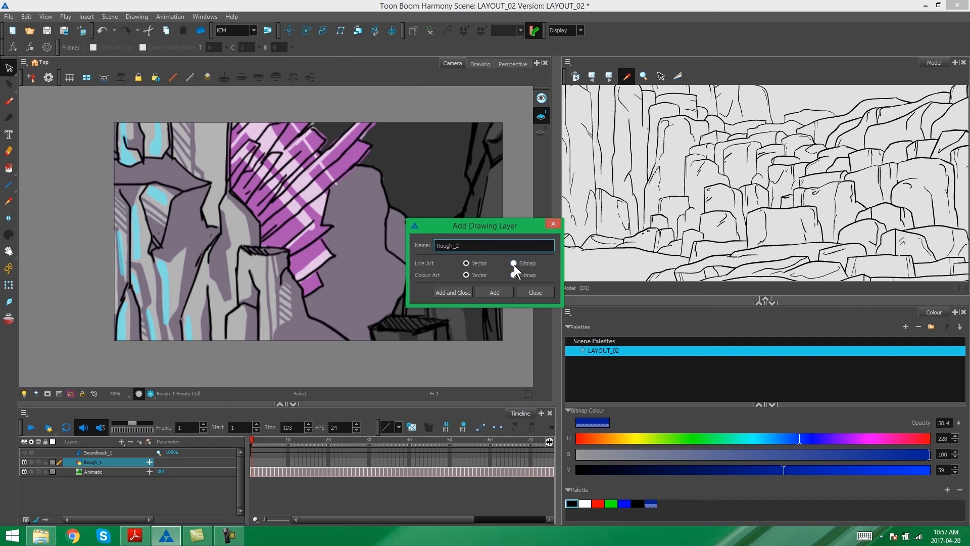
click(513, 263)
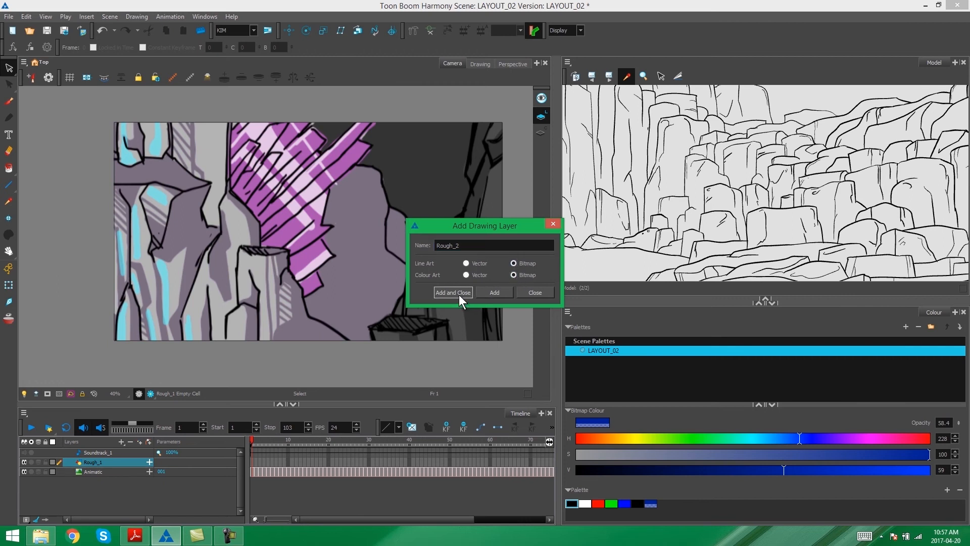
click(452, 292)
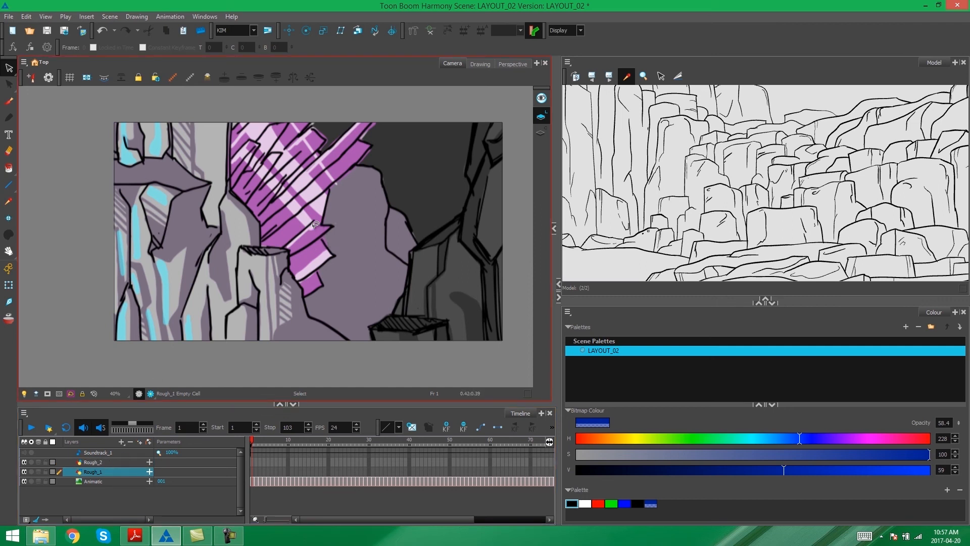
Show only the Rough_1 drawing with the light table fading the animatic underneath
drag(312, 224, 341, 210)
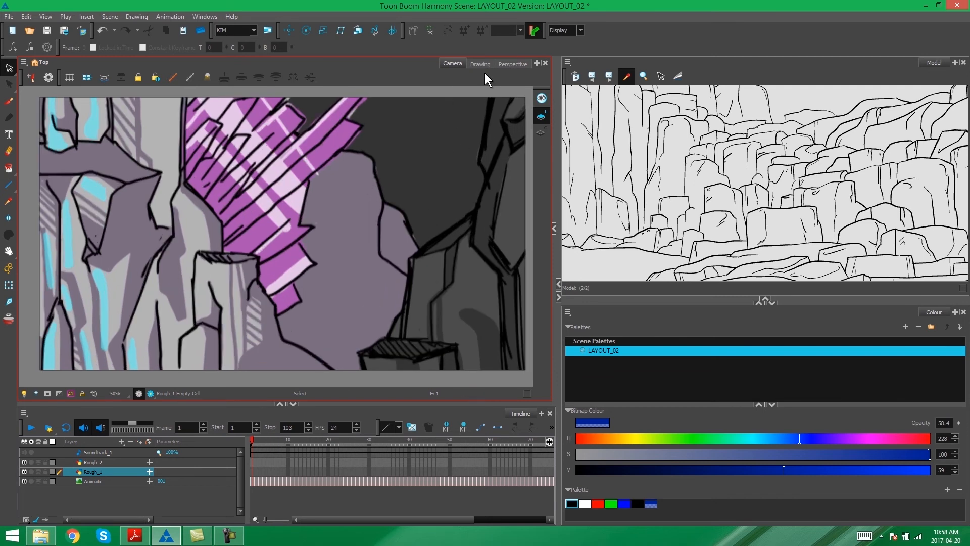
click(480, 64)
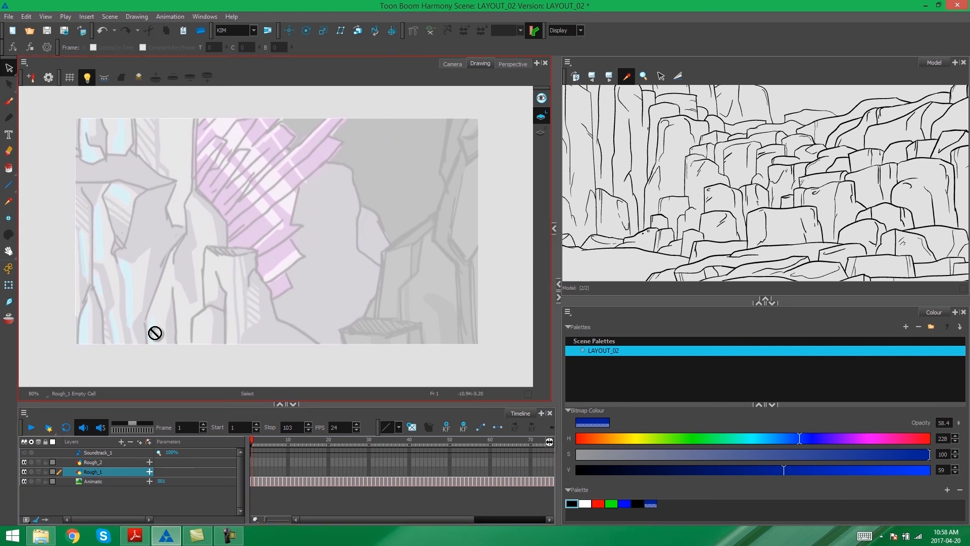
mouse_move(446, 203)
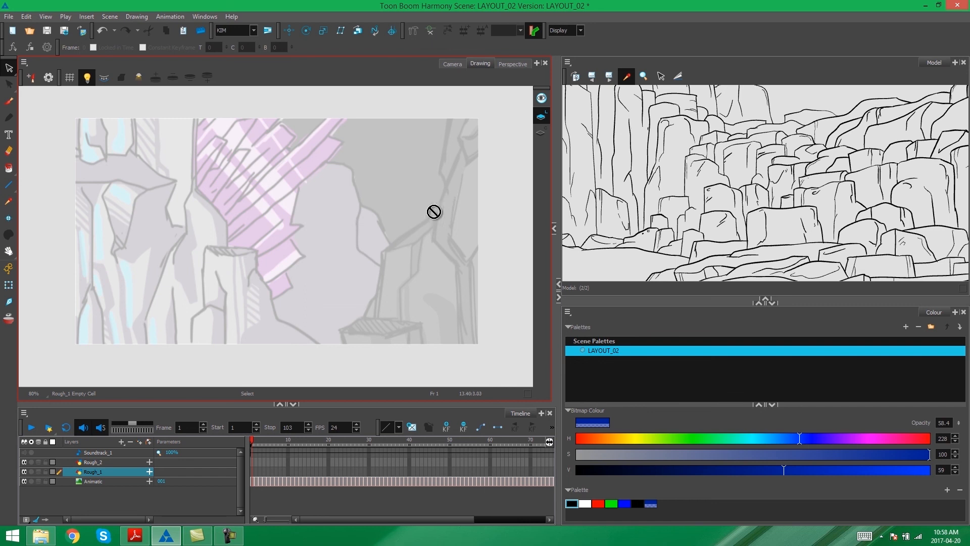
mouse_move(430, 158)
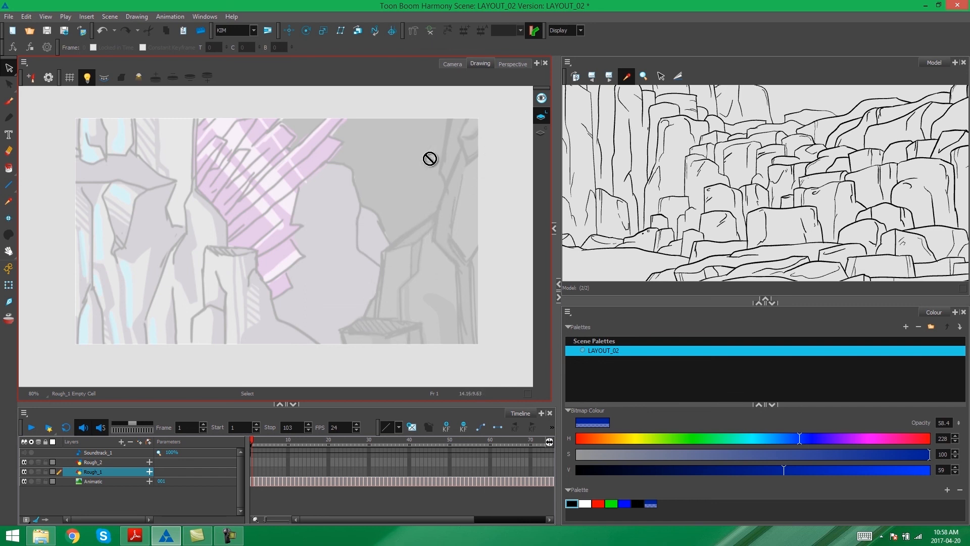
mouse_move(631, 164)
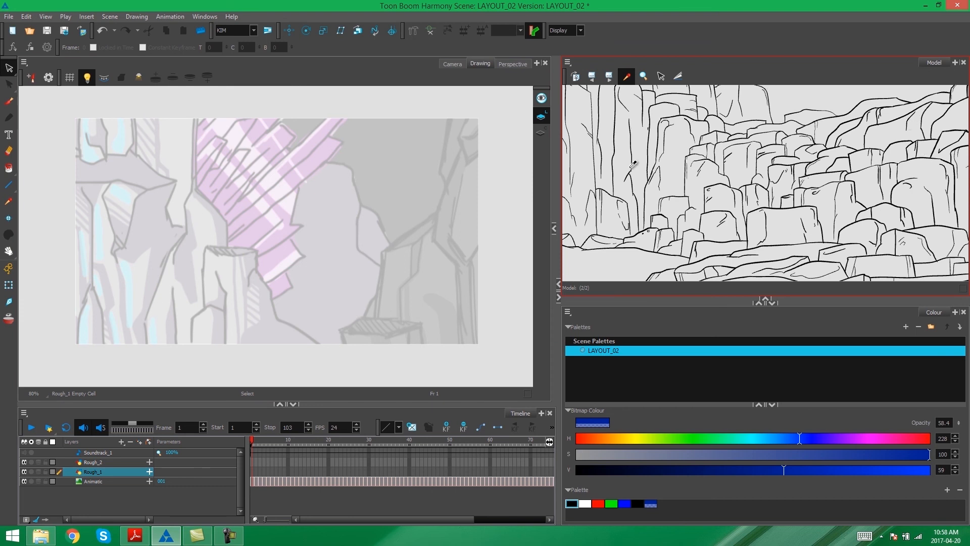